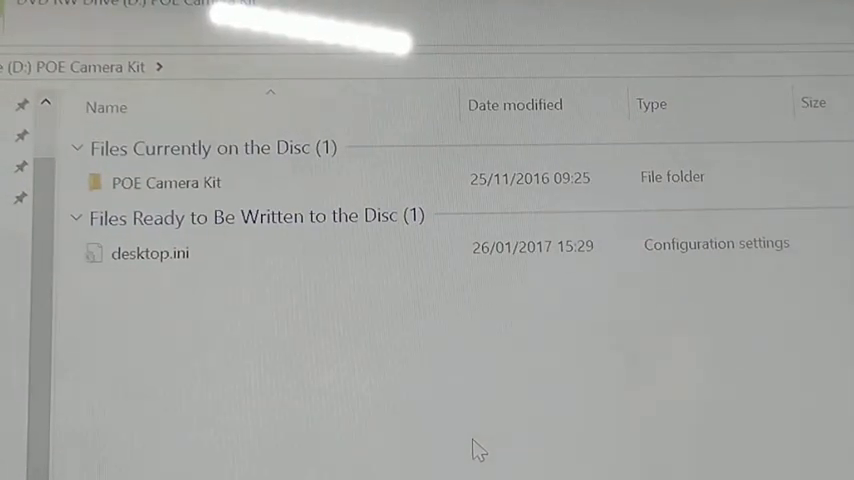
mouse_move(525, 450)
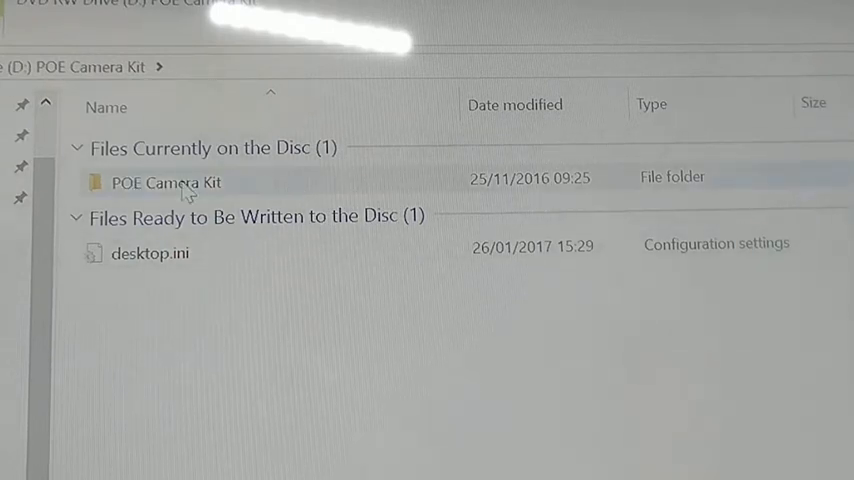
- Browse the disc to POE Camera Kit > English > User Manual and open User Manual.pdf
double_click(166, 183)
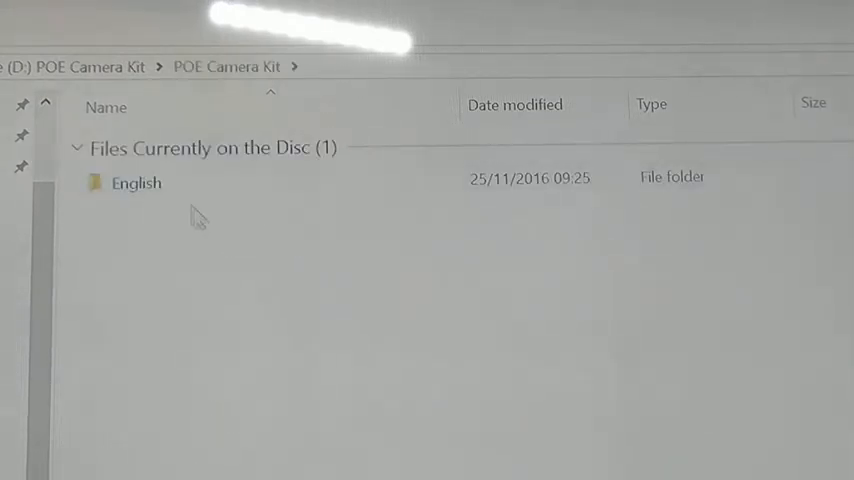
double_click(136, 183)
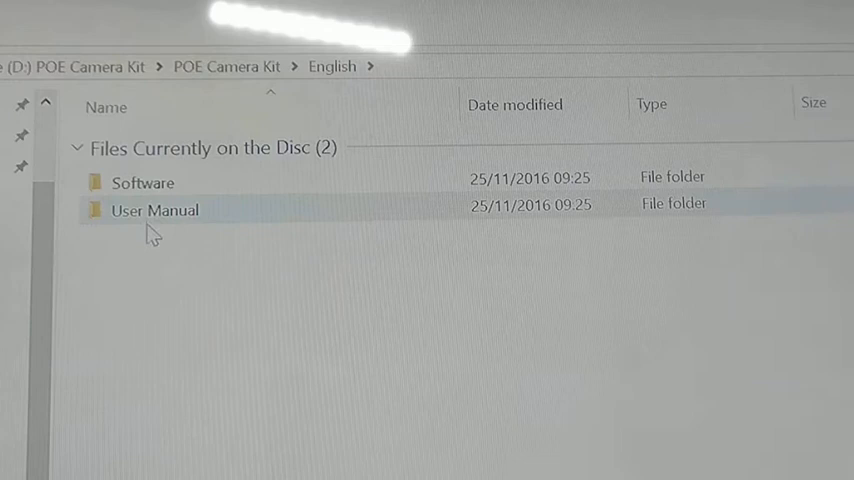
double_click(155, 210)
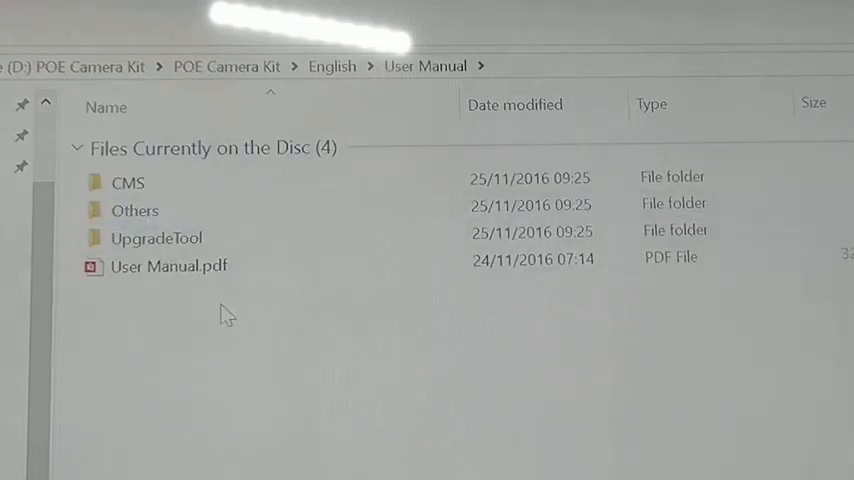
left_click(168, 266)
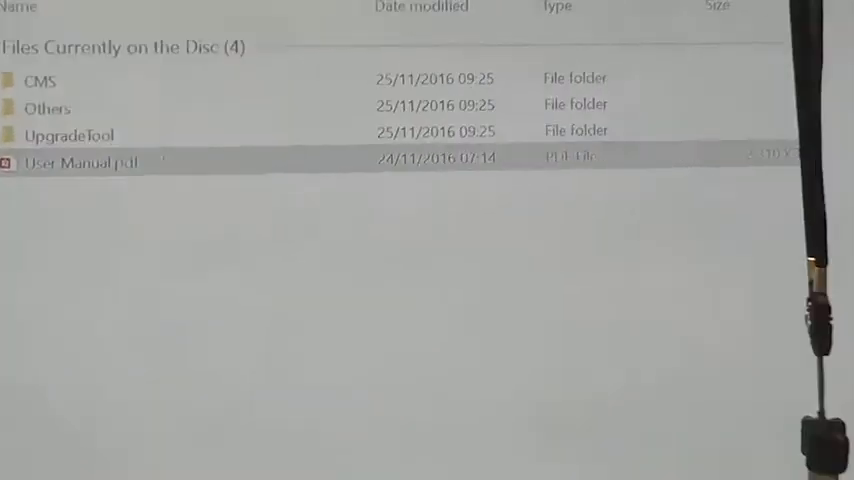
double_click(82, 162)
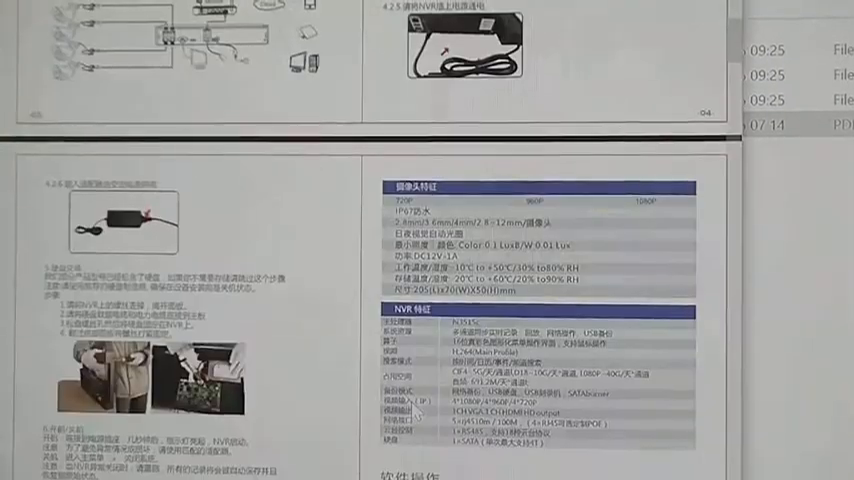
- Scroll the manual down to the English Installation section 4.2 on page 18
scroll("down", 3)
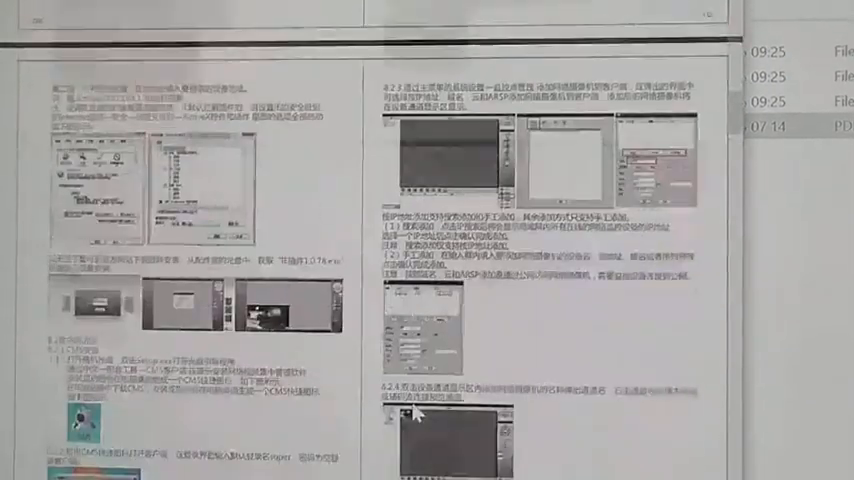
scroll("down", 3)
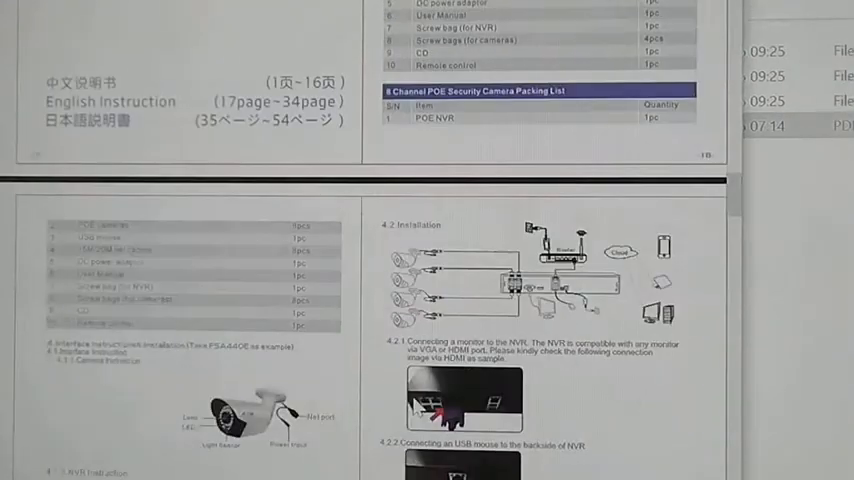
scroll("down", 3)
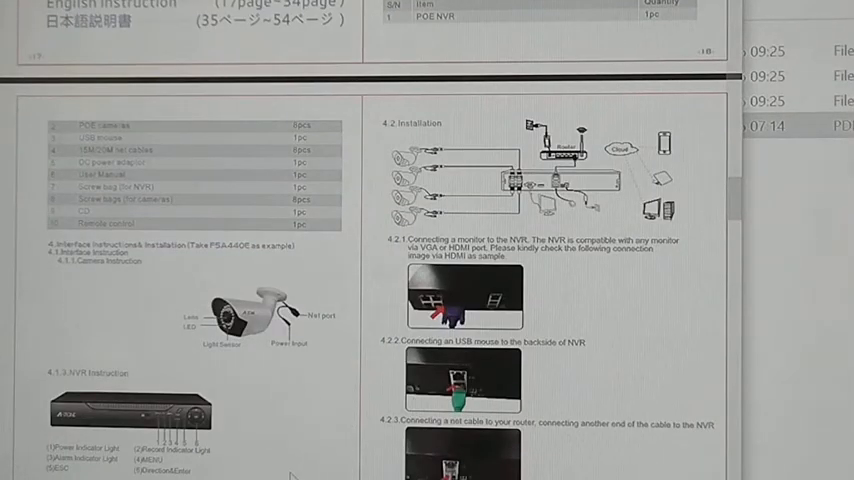
mouse_move(343, 400)
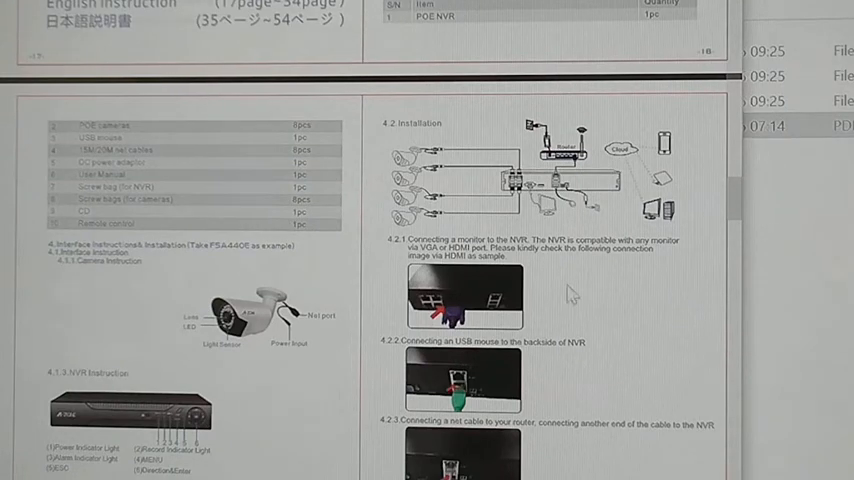
scroll("down", 3)
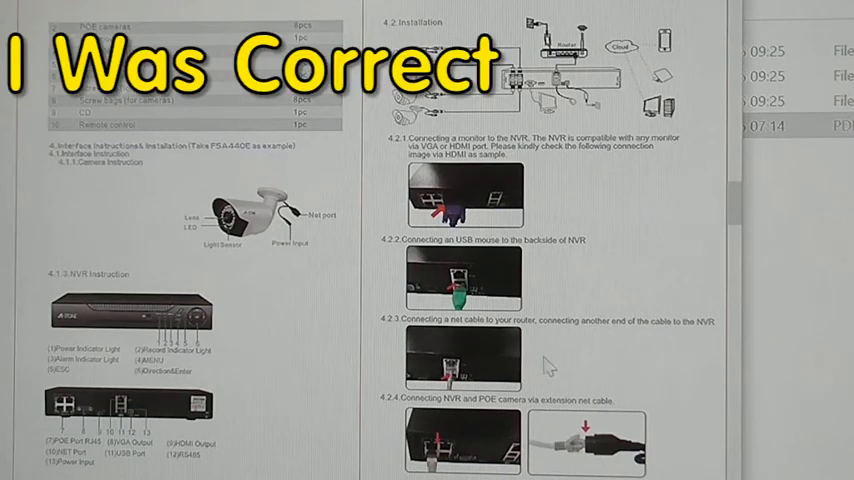
mouse_move(533, 370)
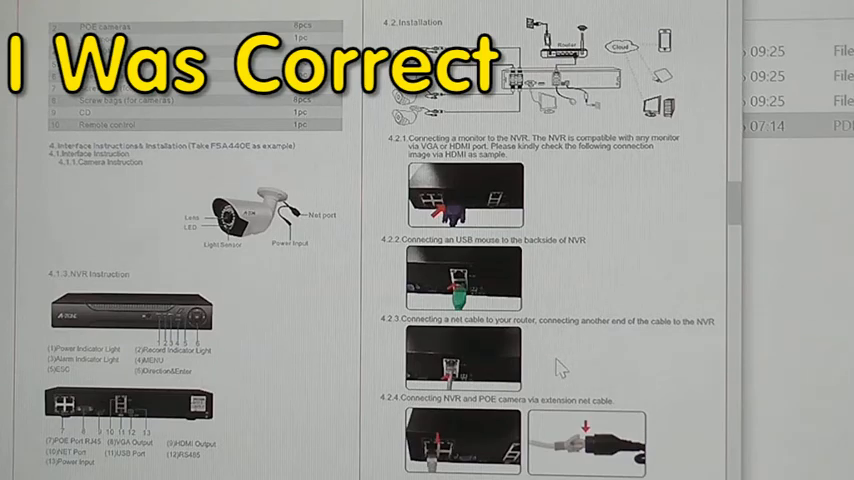
scroll("down", 3)
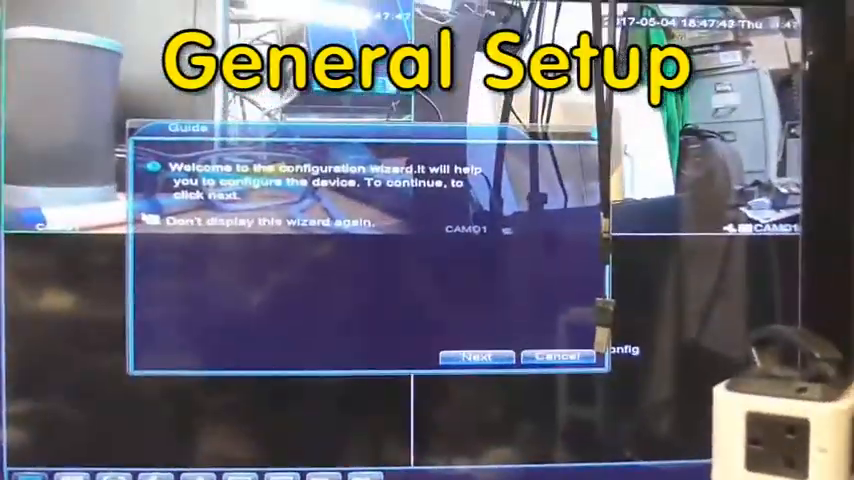
- Step through the wizard's welcome, time/language, network test, app QR and quick set mode screens
left_click(476, 357)
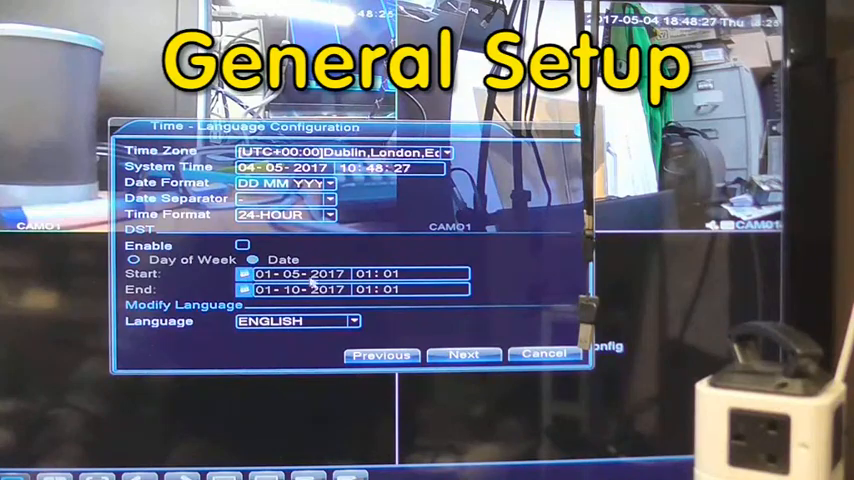
left_click(464, 355)
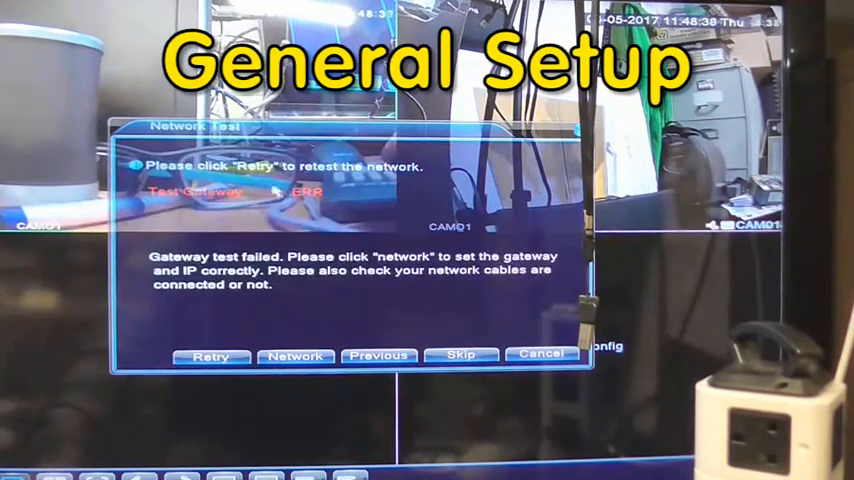
left_click(461, 356)
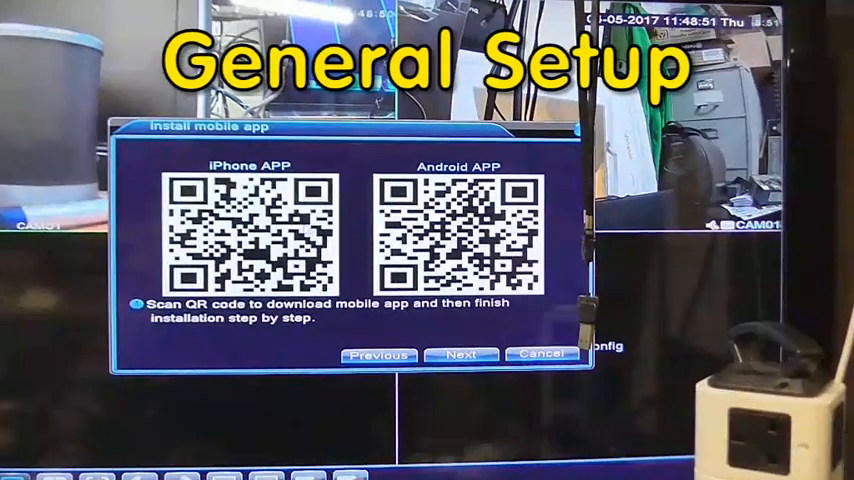
mouse_move(464, 323)
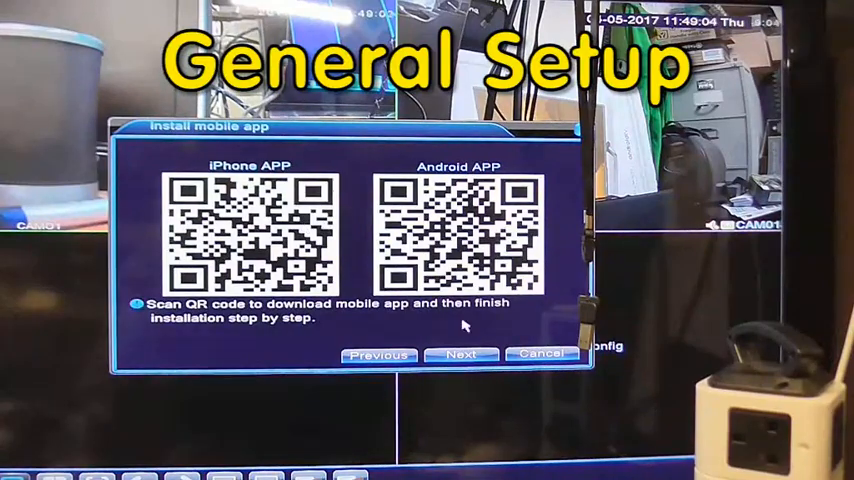
left_click(461, 354)
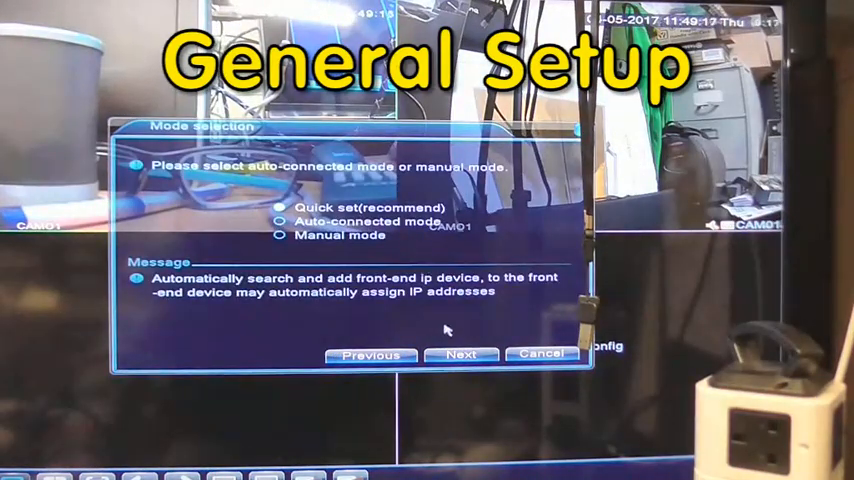
left_click(461, 355)
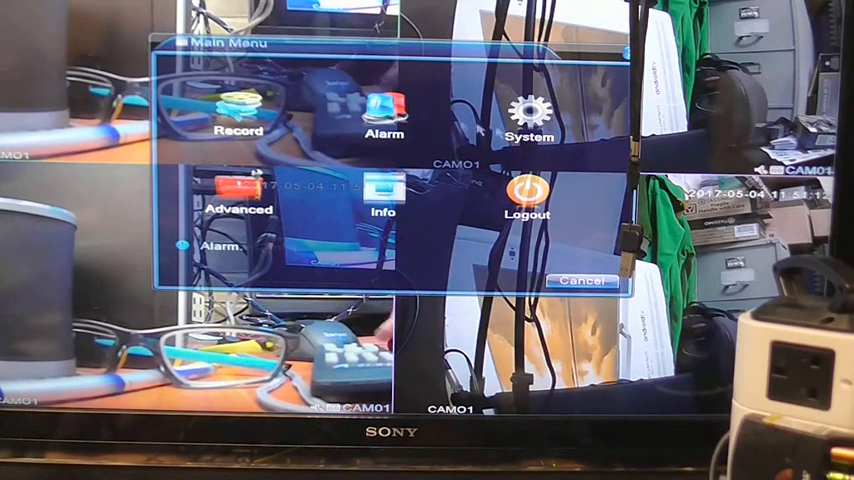
- Open the Record section of the NVR main menu
left_click(528, 113)
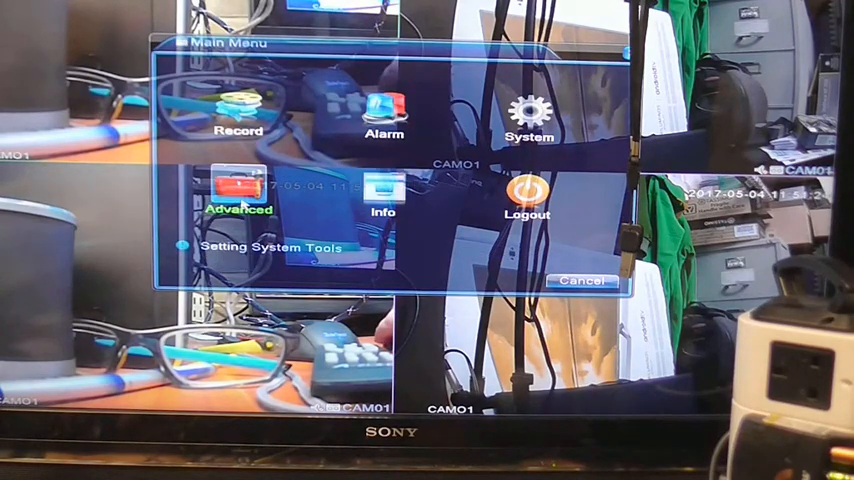
left_click(238, 195)
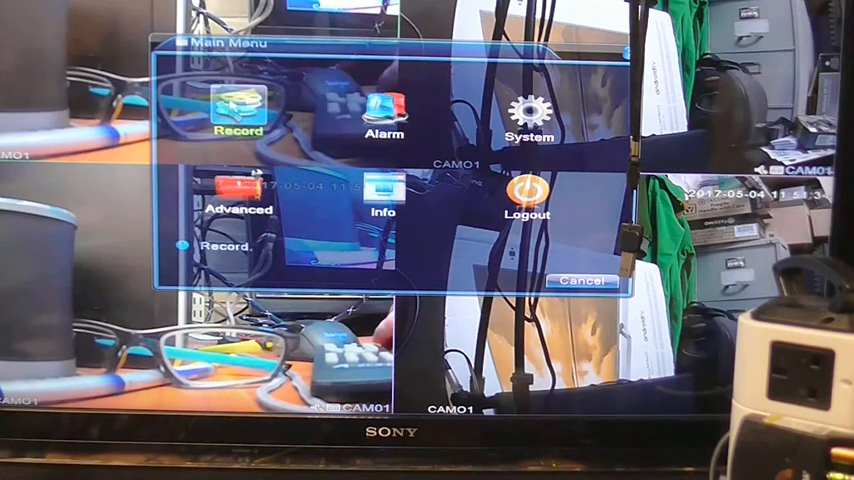
left_click(238, 108)
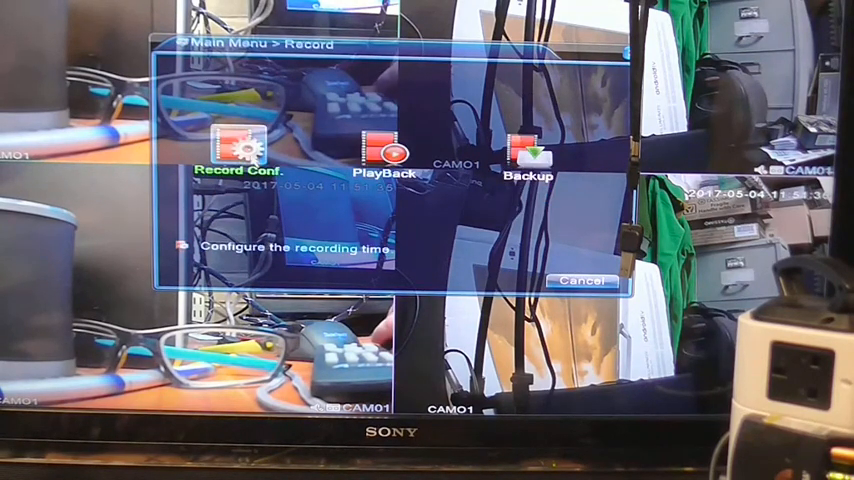
left_click(384, 155)
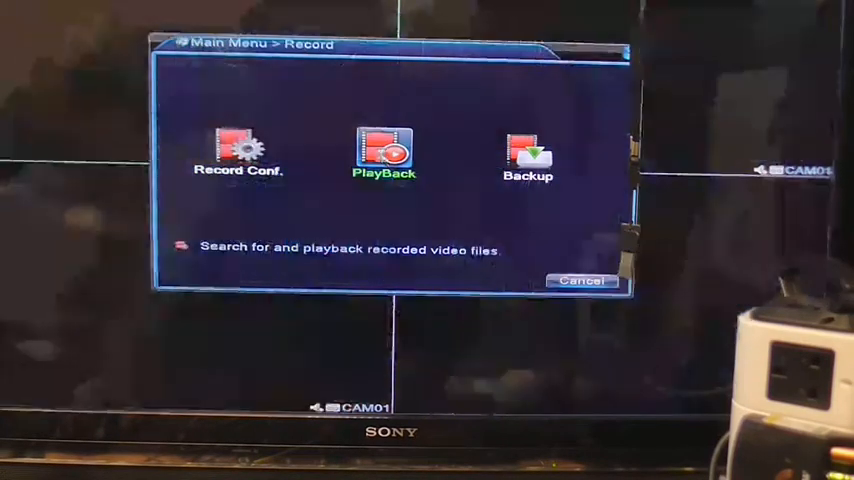
left_click(384, 150)
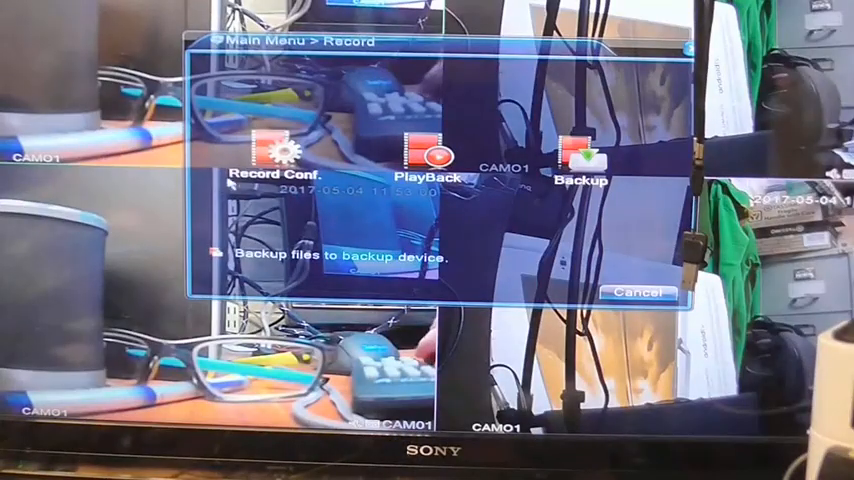
- View the all-day recording schedule, then open Alarm > Motion Detect for channel 1
left_click(275, 155)
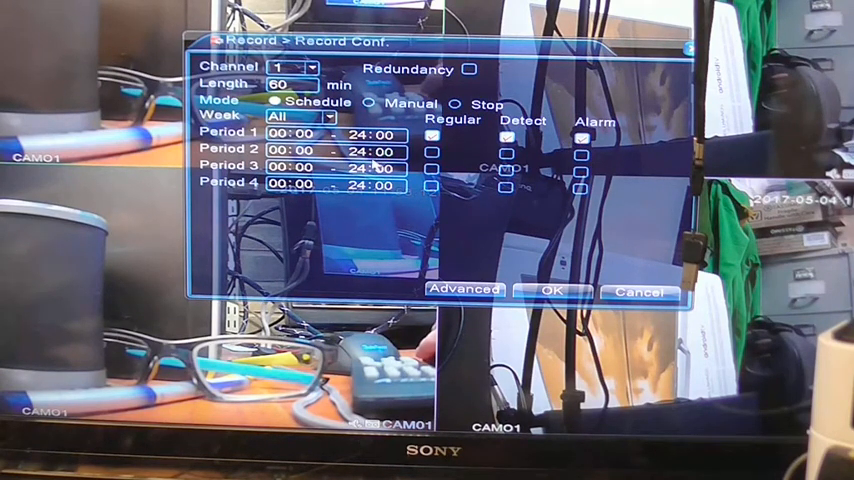
mouse_move(380, 235)
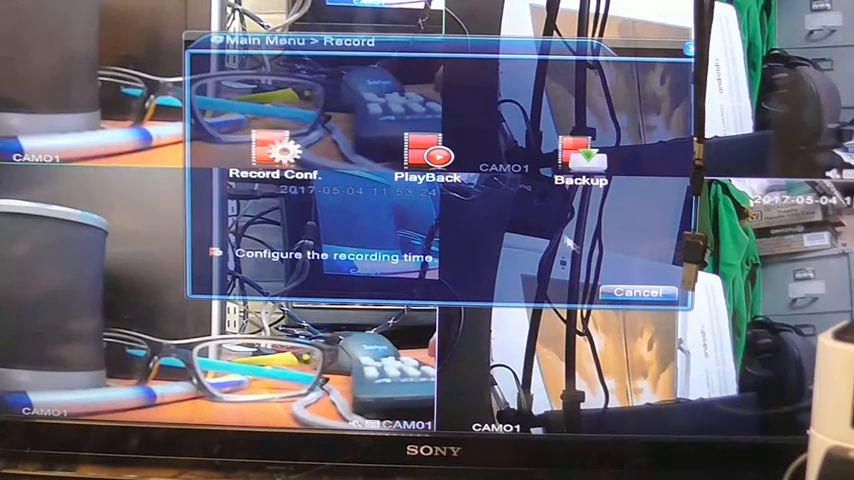
left_click(582, 155)
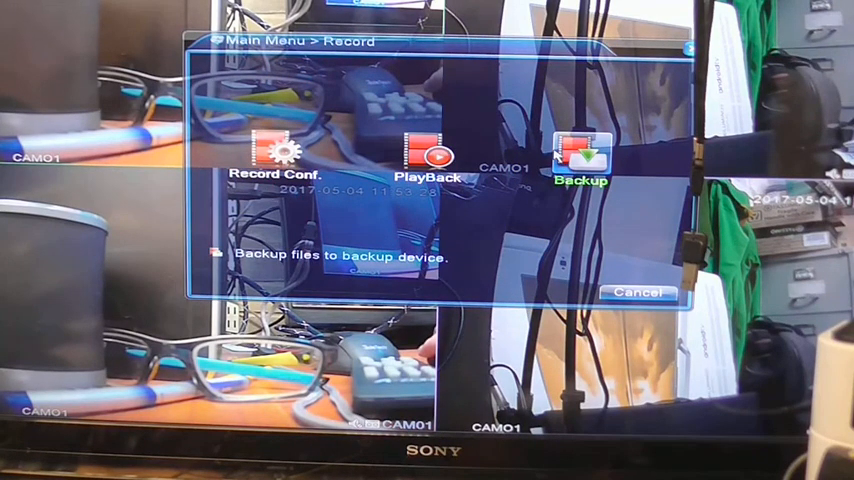
left_click(636, 293)
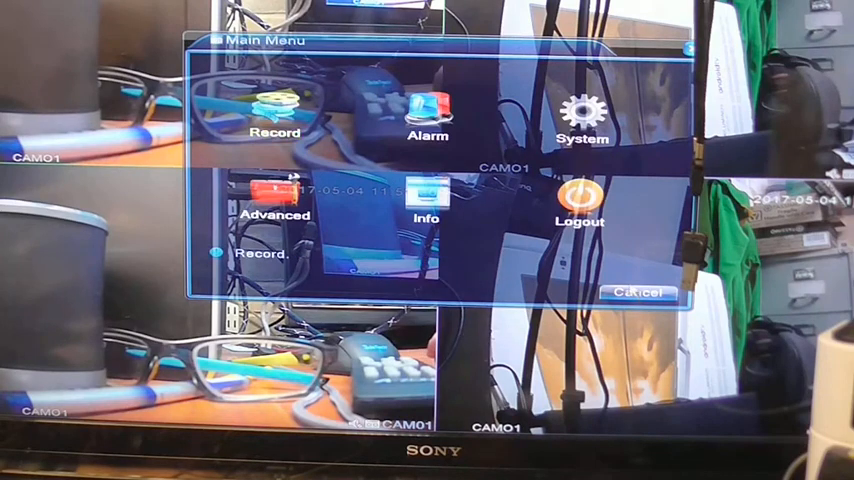
left_click(428, 115)
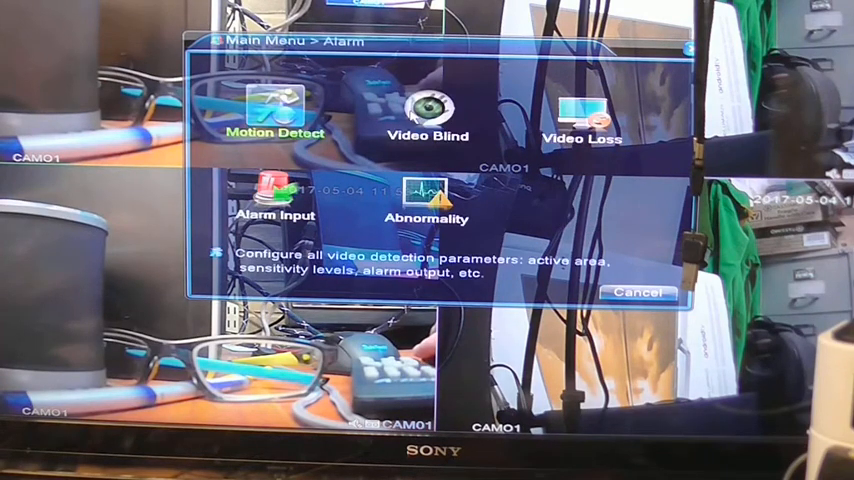
left_click(277, 108)
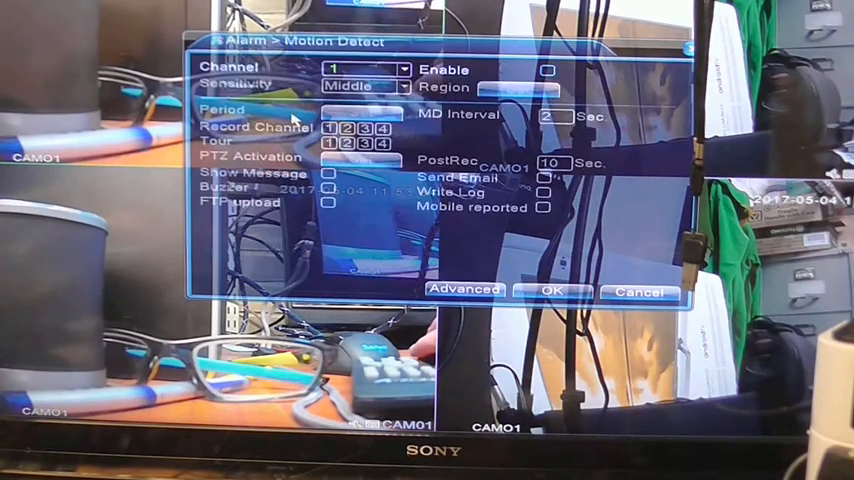